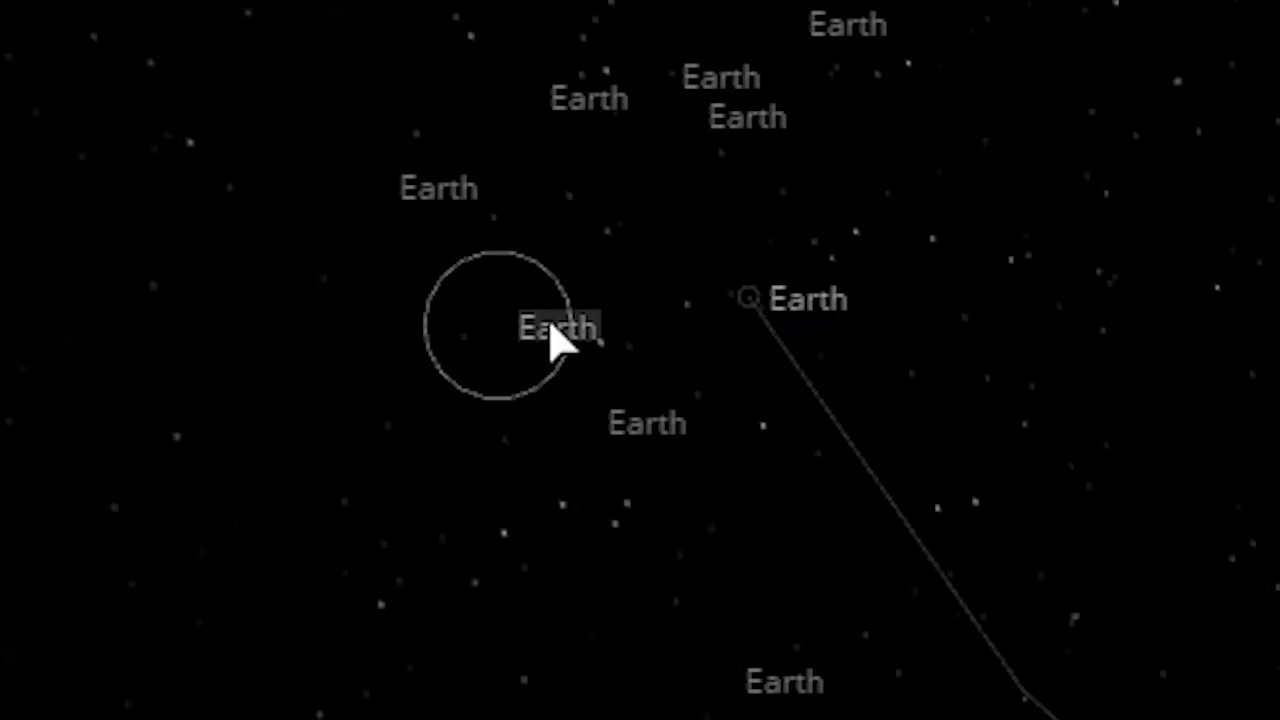
# Select one of the scattered Earths, showing 72.1 moon masses and 6139 km.
pyautogui.click(558, 327)
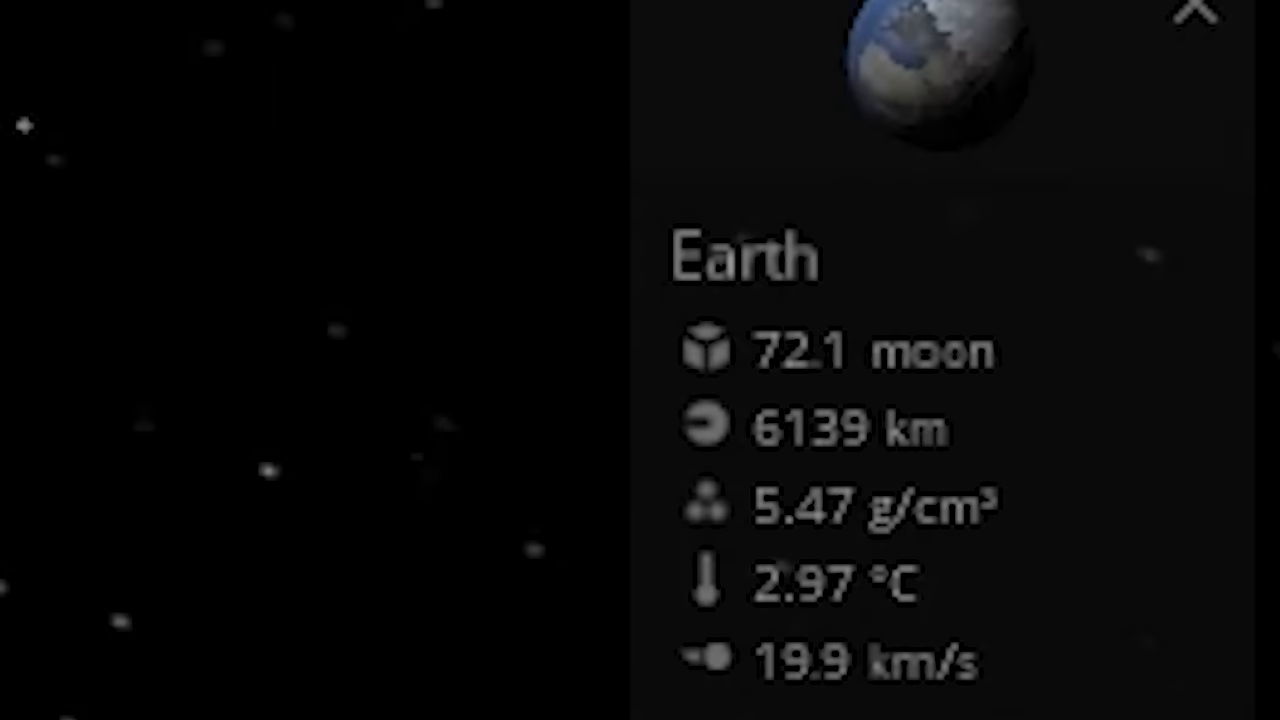
pyautogui.click(1195, 15)
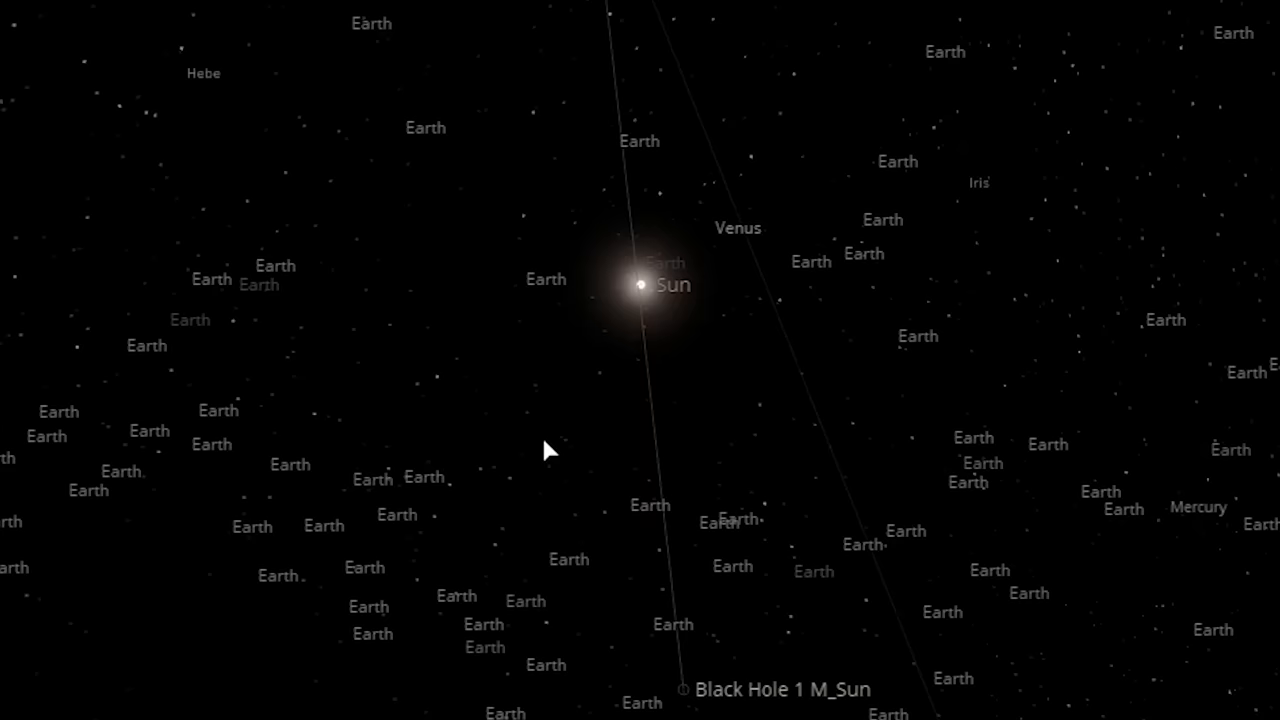
# Select Earths near the Sun, including one on a curving path (1.00 Earth mass, 6371 km).
pyautogui.click(682, 689)
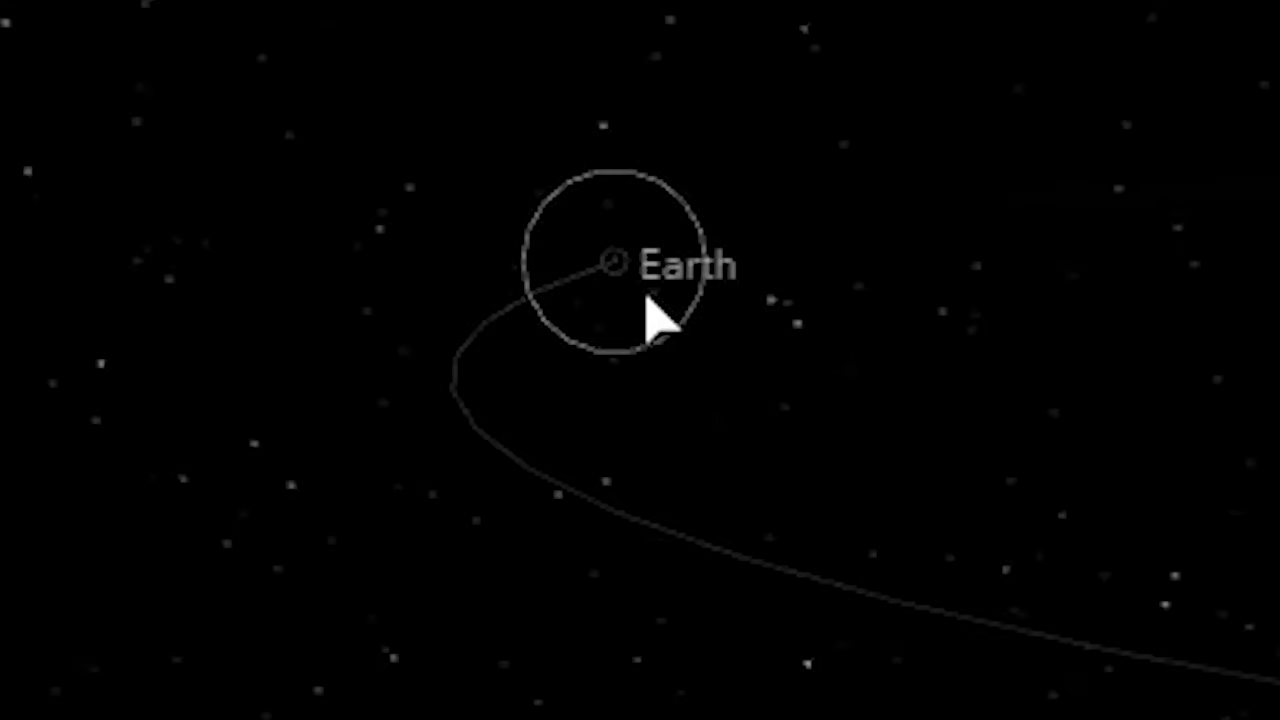
pyautogui.click(611, 261)
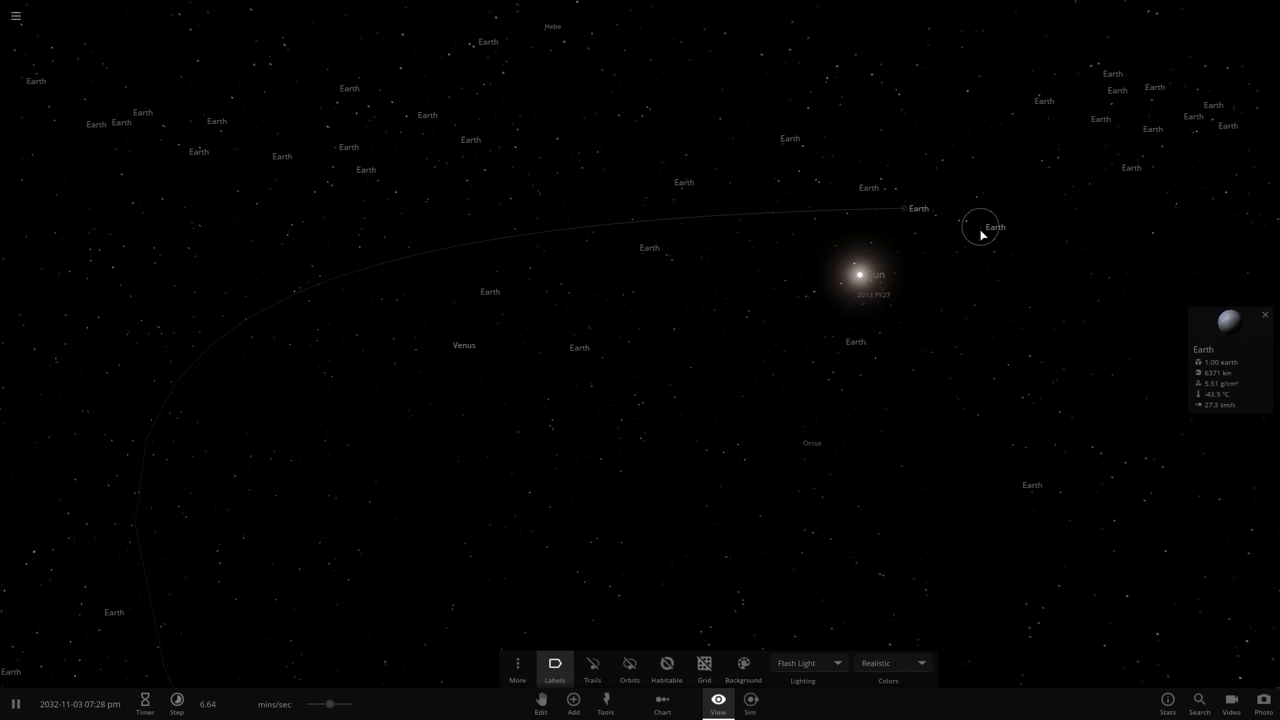
pyautogui.click(666, 668)
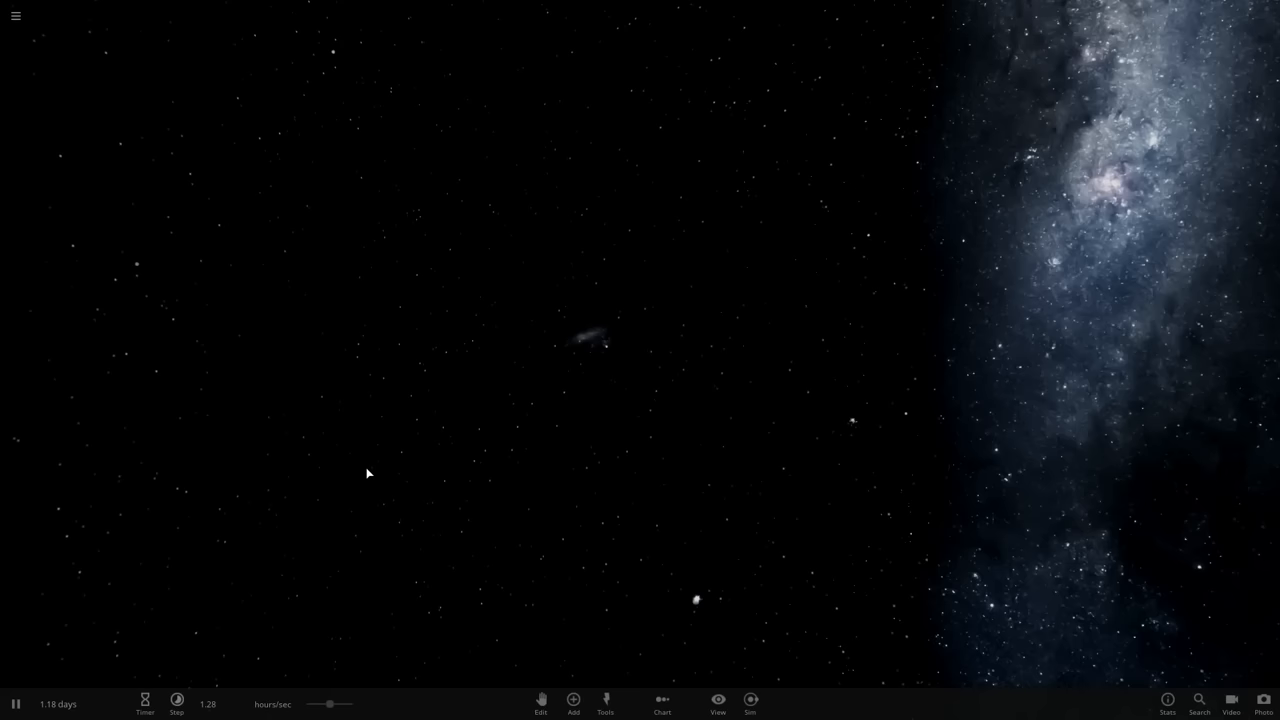
pyautogui.moveTo(724, 392)
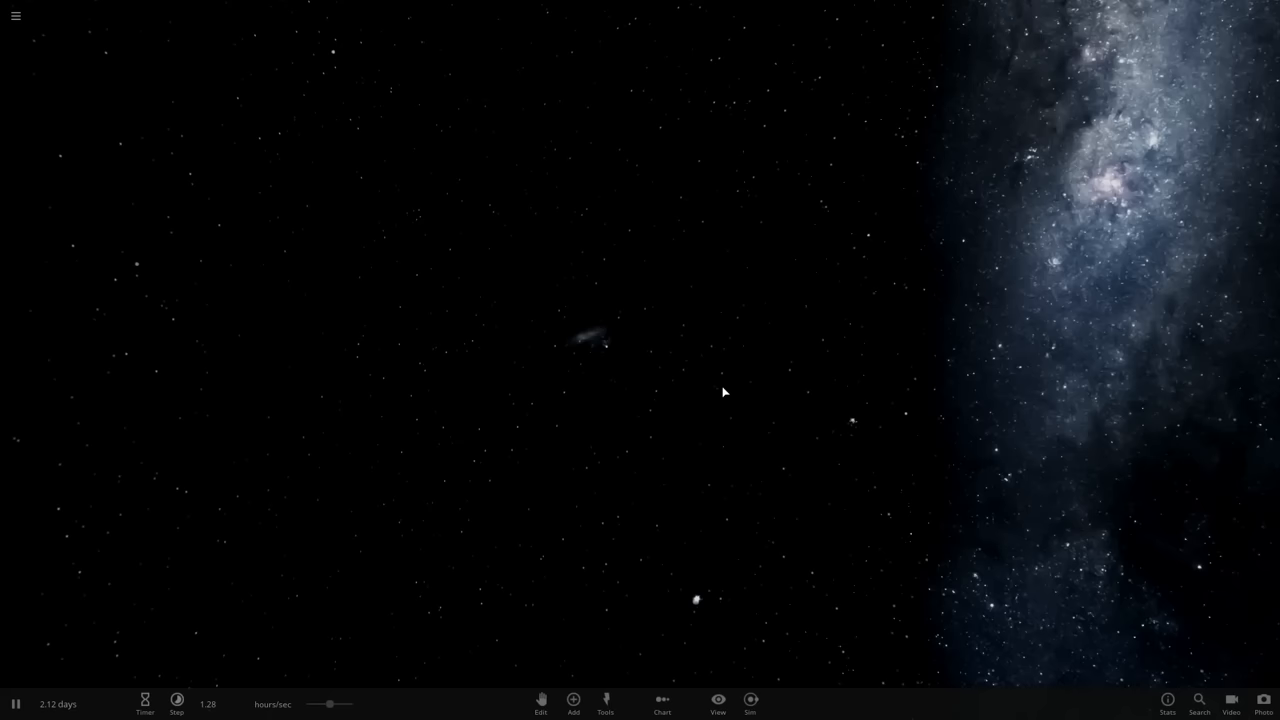
# Turn on Habitable to show red, green and blue zone bands around the star.
pyautogui.click(717, 703)
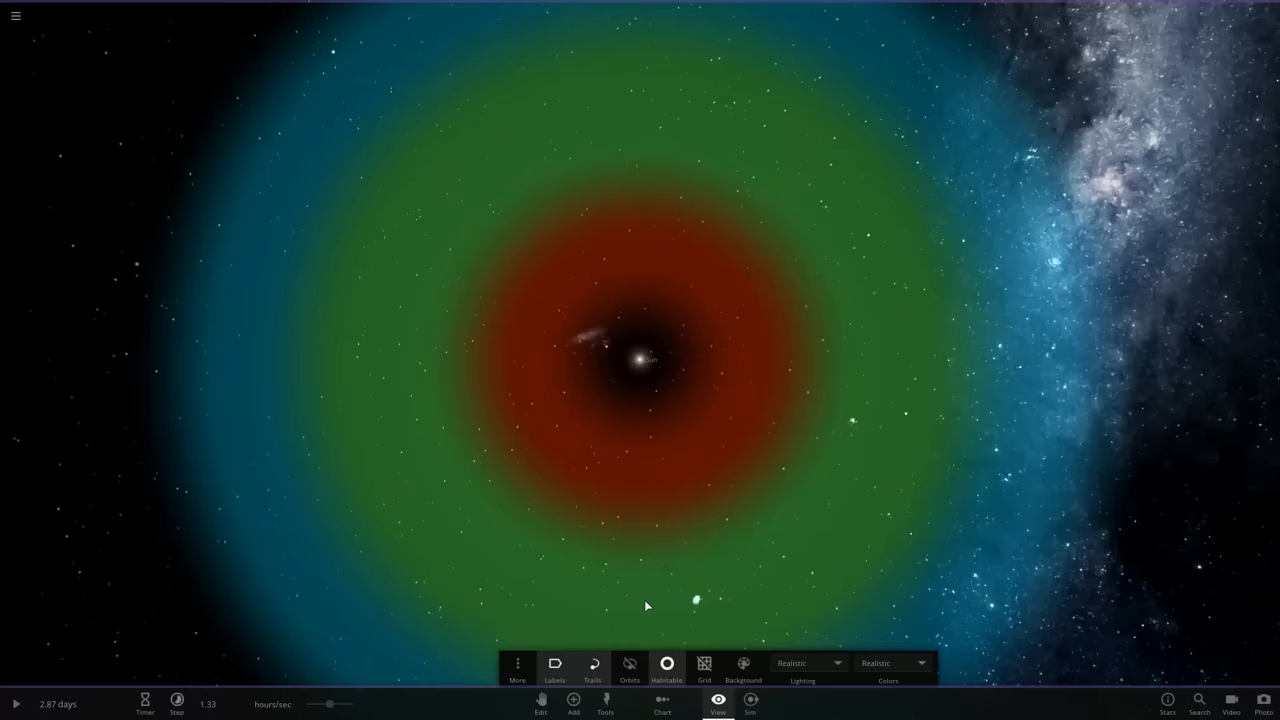
# Let dozens of Earths trace swirling trails around the suns for about 2.7 simulated years.
pyautogui.click(572, 702)
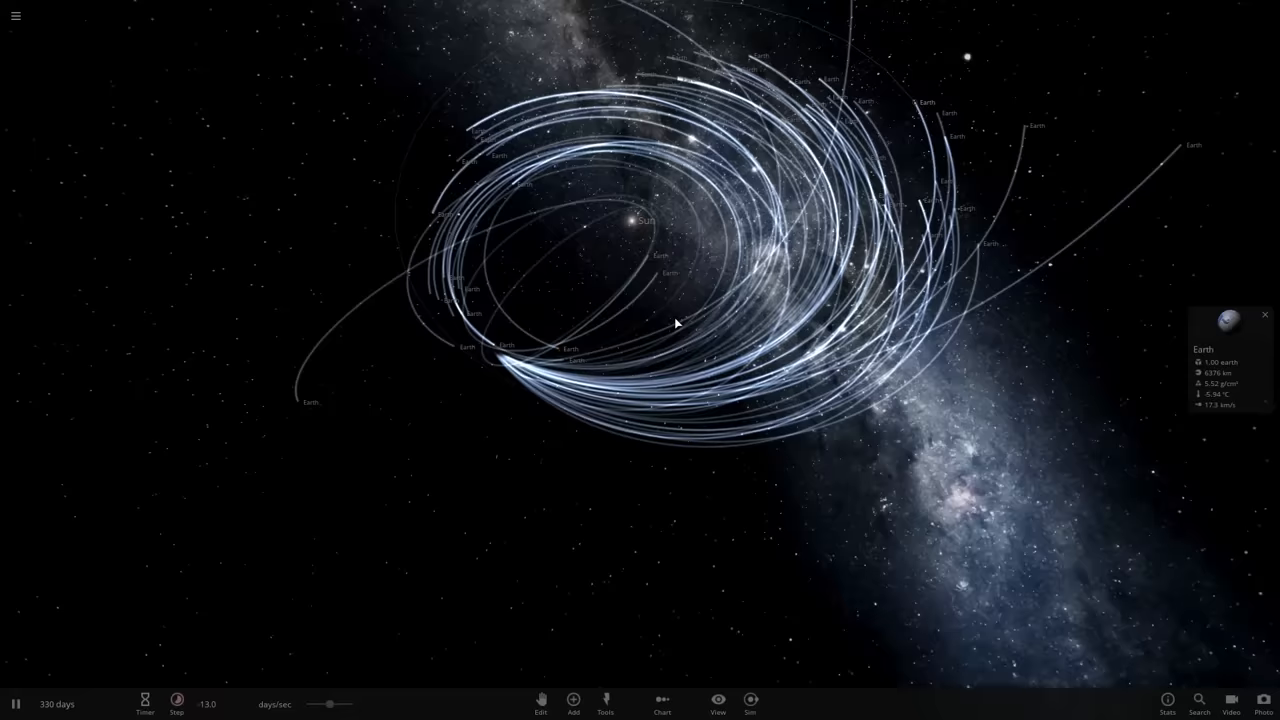
pyautogui.click(750, 703)
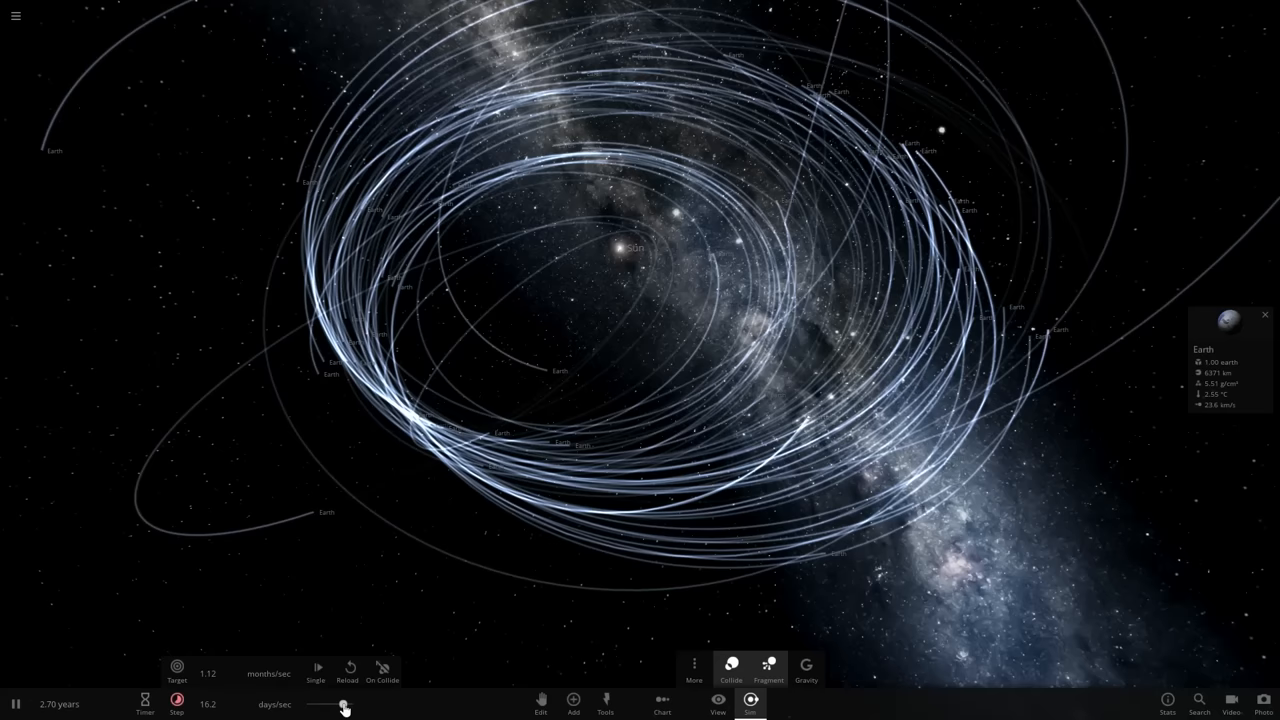
# Speed simulated time up to years per second, reaching about 1114 years.
pyautogui.moveTo(335, 708); pyautogui.dragTo(345, 708)
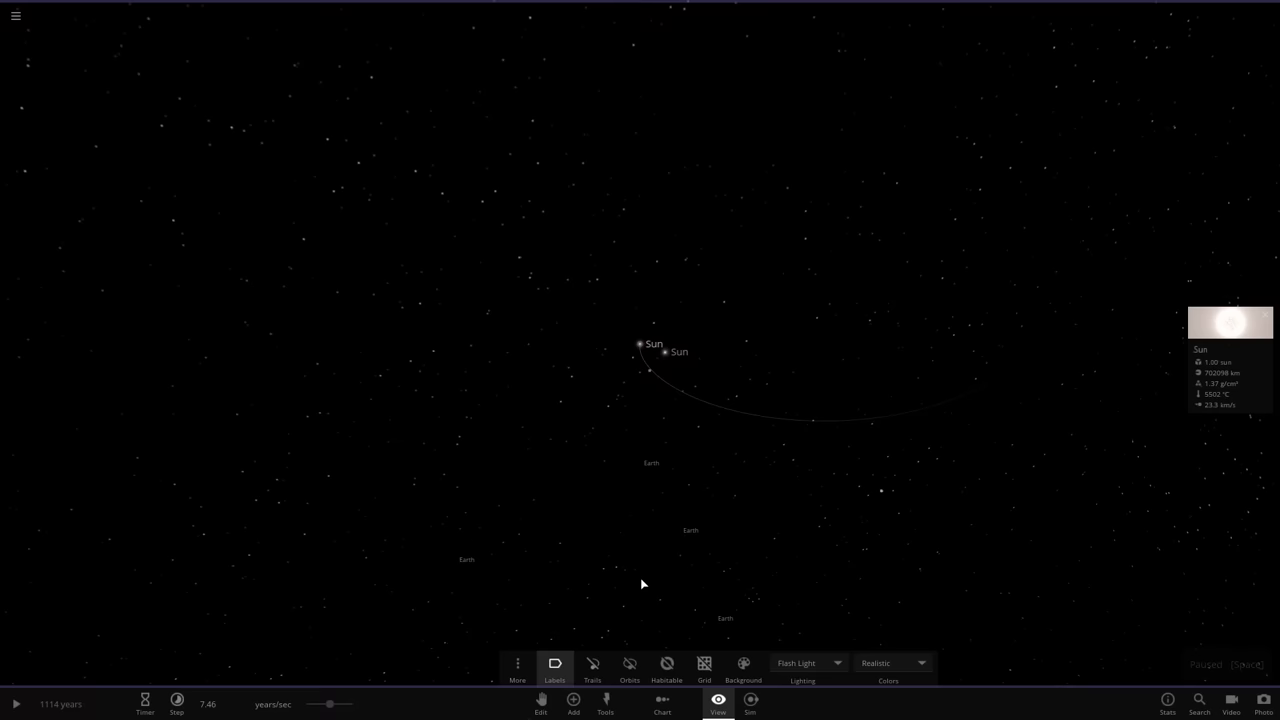
# Show both suns' habitable zones and place new Earths in orbit near them.
pyautogui.click(638, 459)
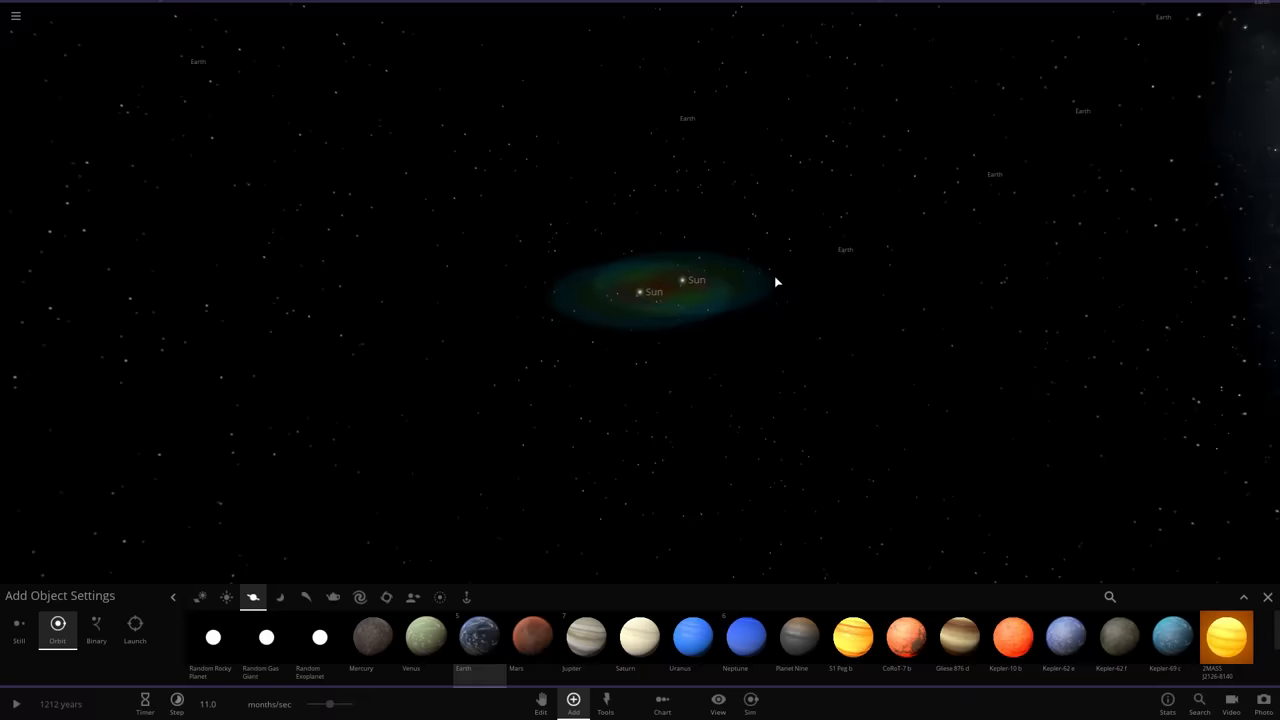
pyautogui.click(717, 703)
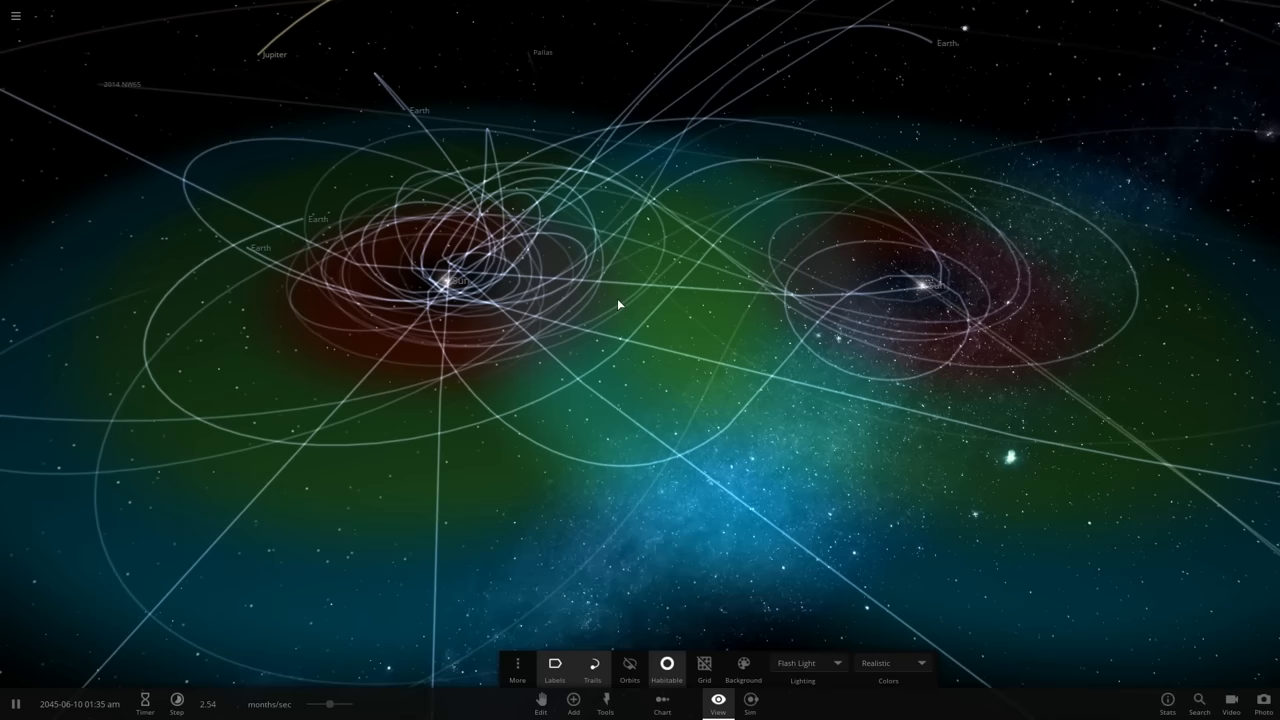
# Run the simulation to 345 years as figure-eight trails form, then hide trails.
pyautogui.press('space')
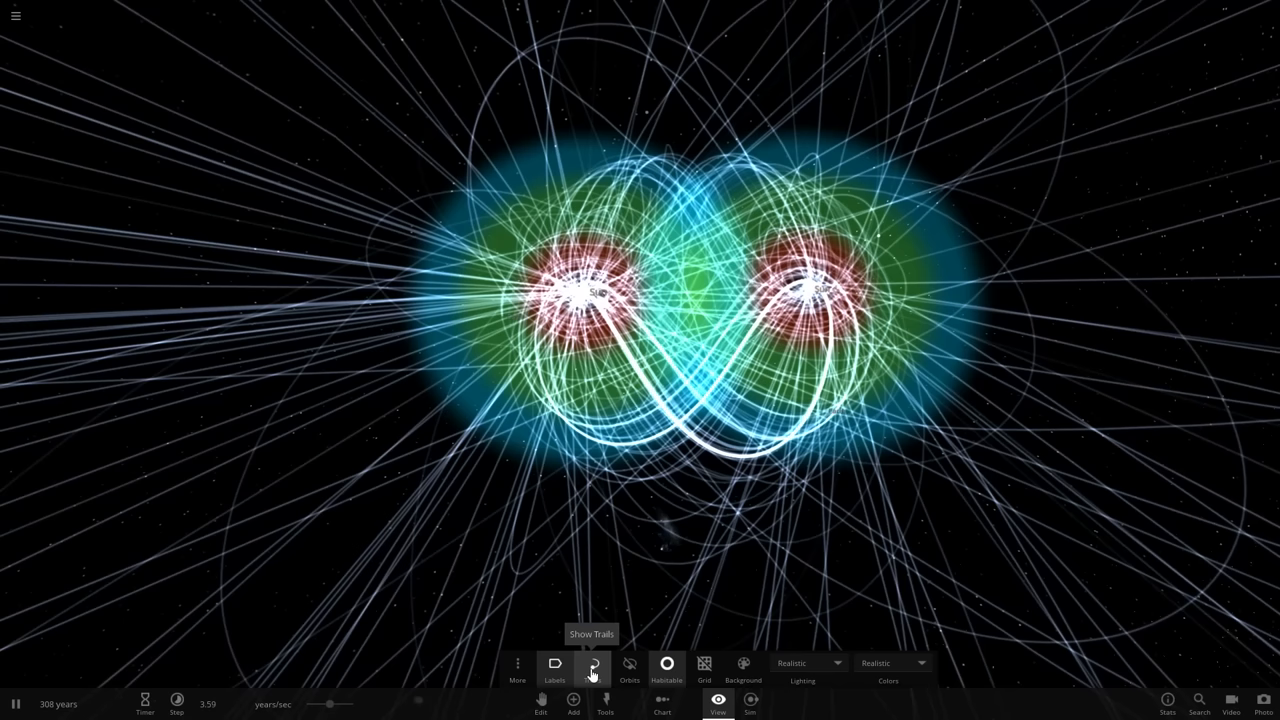
pyautogui.click(592, 663)
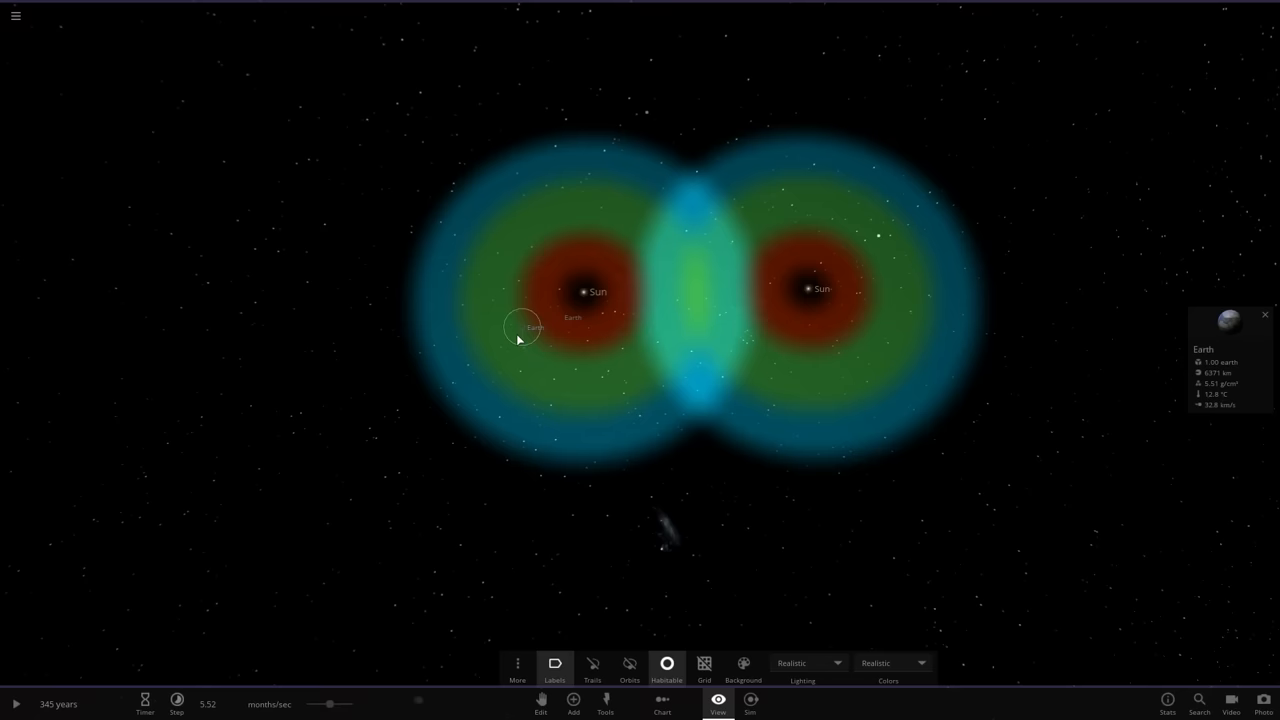